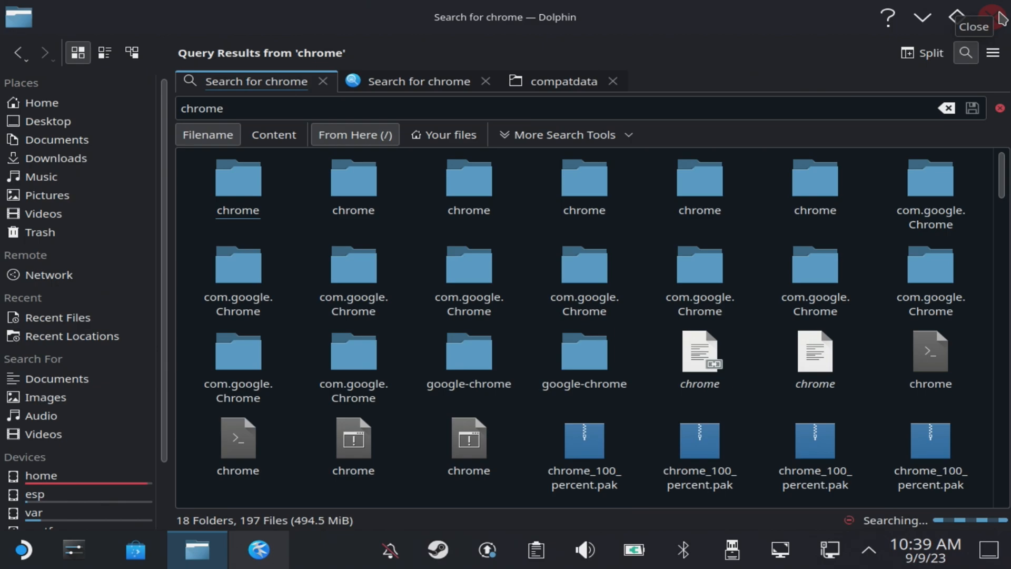
Close Dolphin, search Discover for Protontricks, and launch Protontricks from its details page
left_click(999, 18)
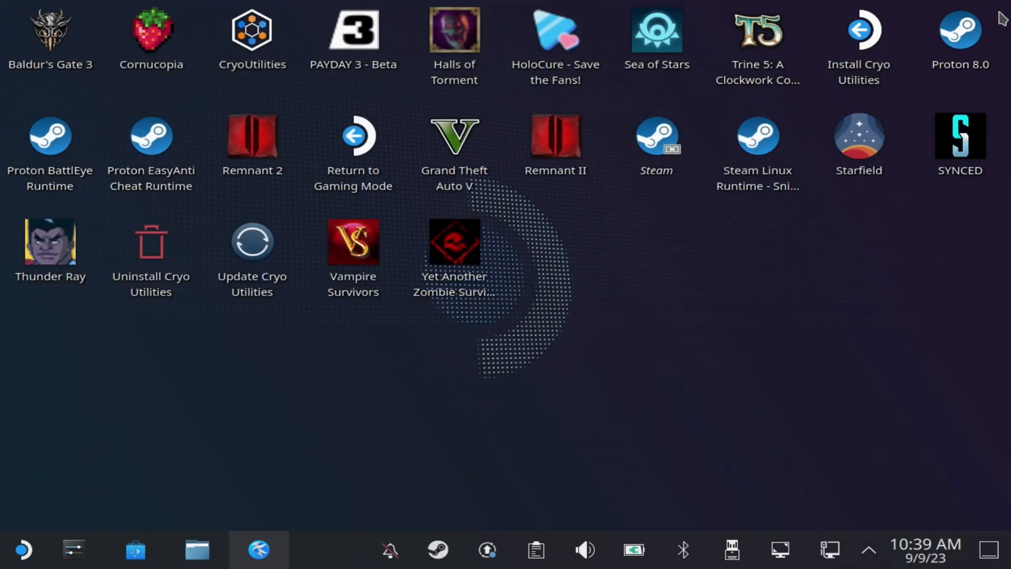
left_click(135, 550)
type("protontri")
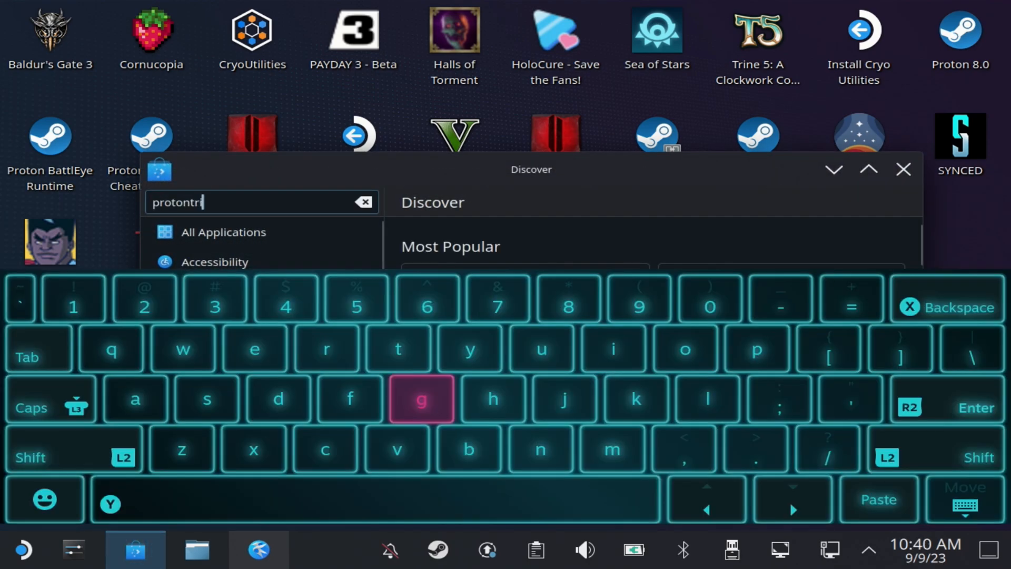
type("cks")
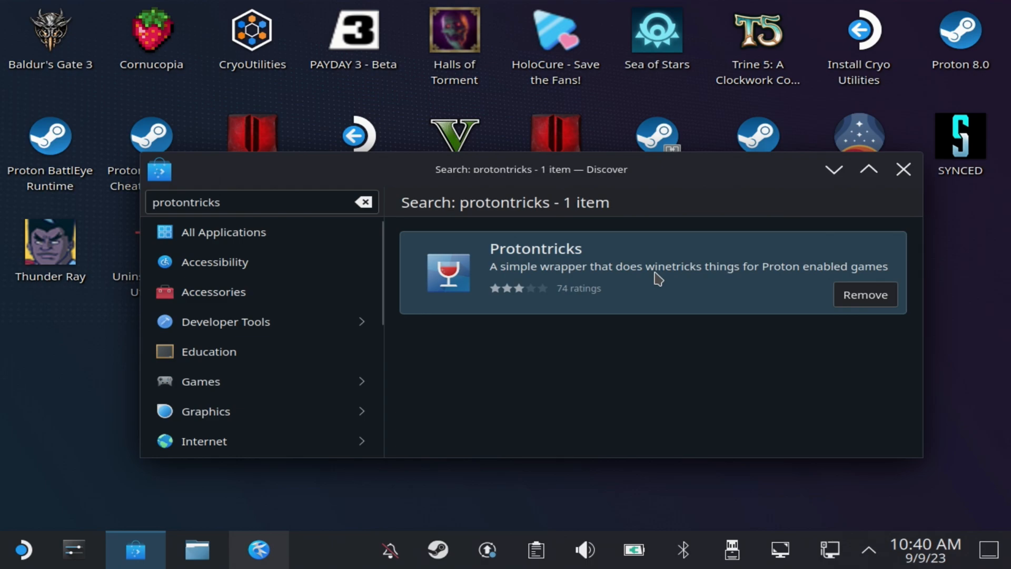
left_click(645, 271)
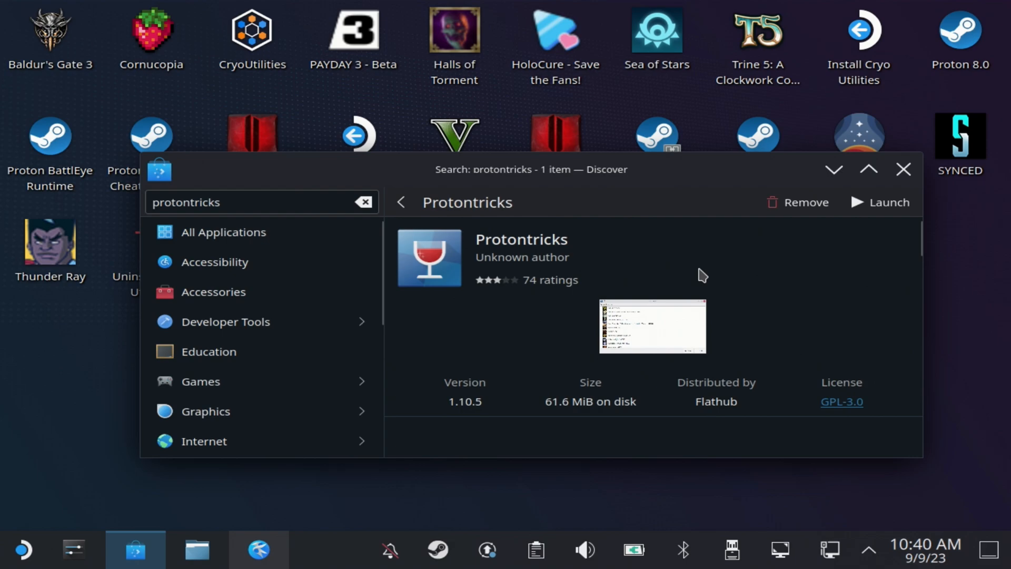
mouse_move(883, 221)
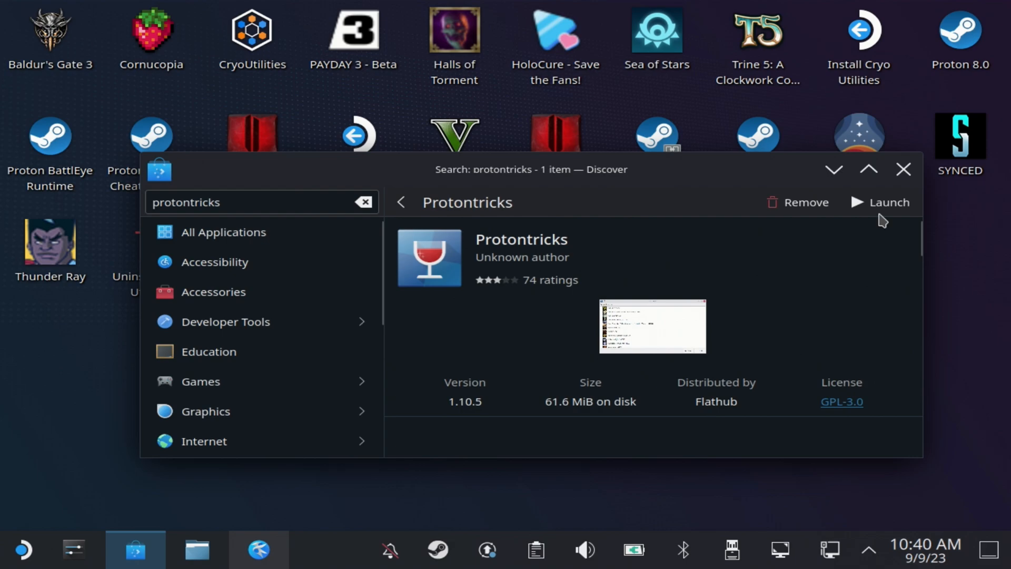
left_click(887, 202)
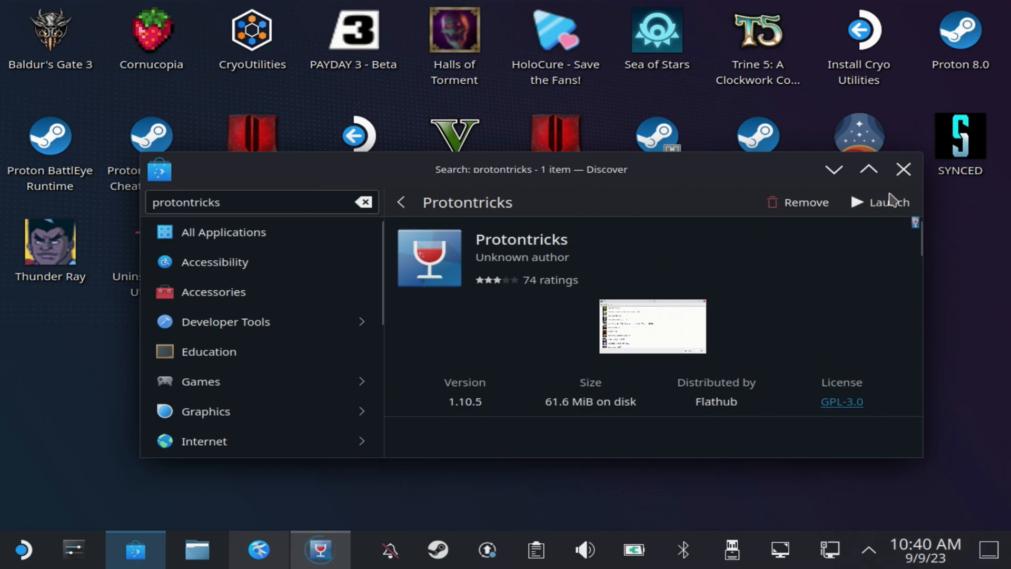
left_click(888, 201)
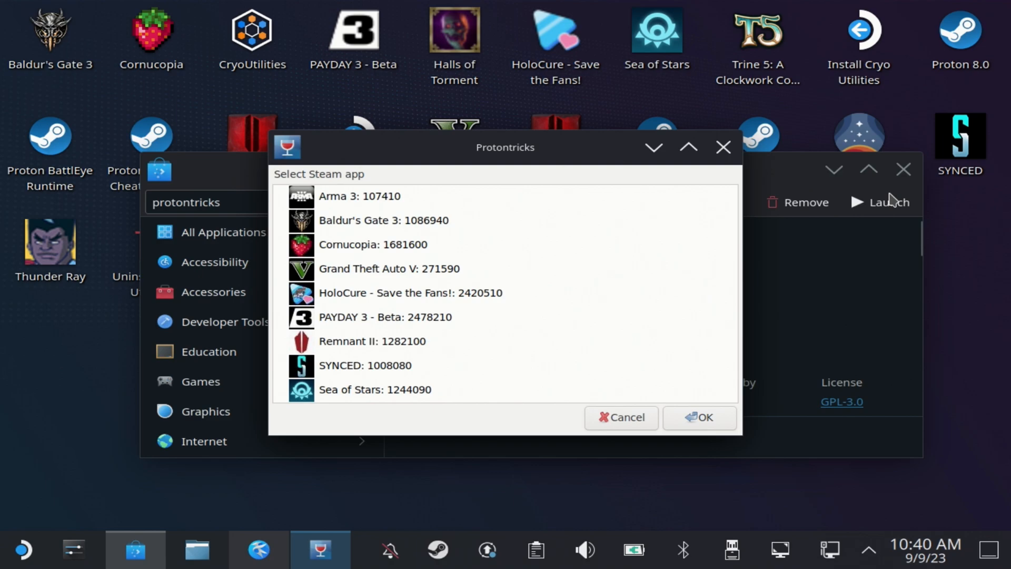
Select PAYDAY 3 - Beta from the Protontricks Steam app list and confirm it
left_click(384, 317)
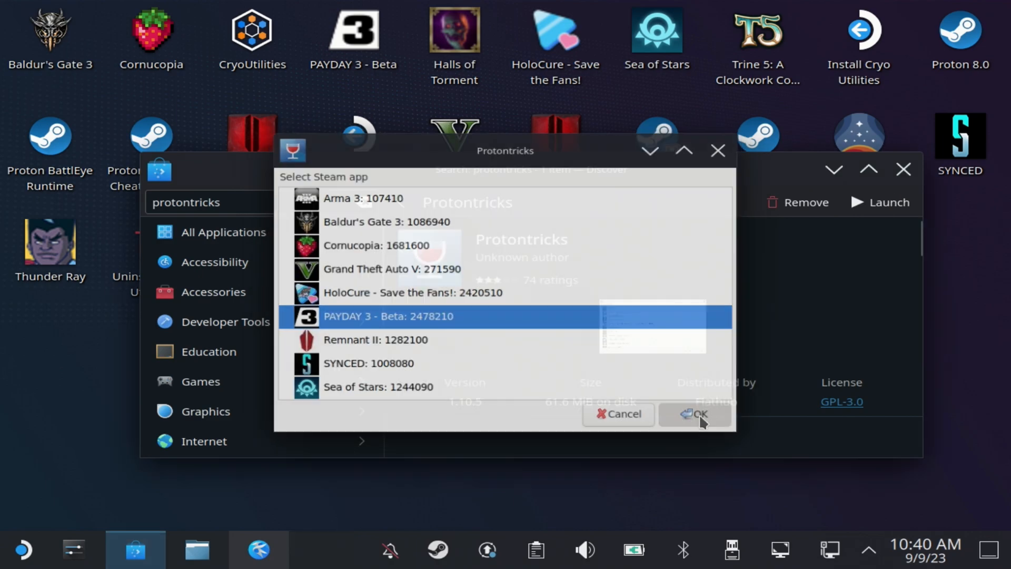
left_click(695, 414)
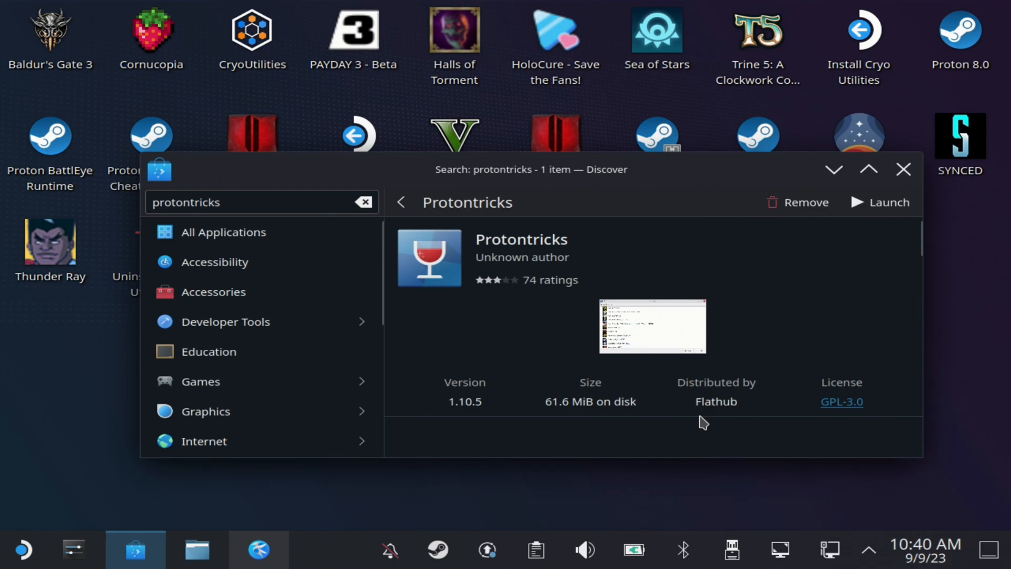
left_click(880, 202)
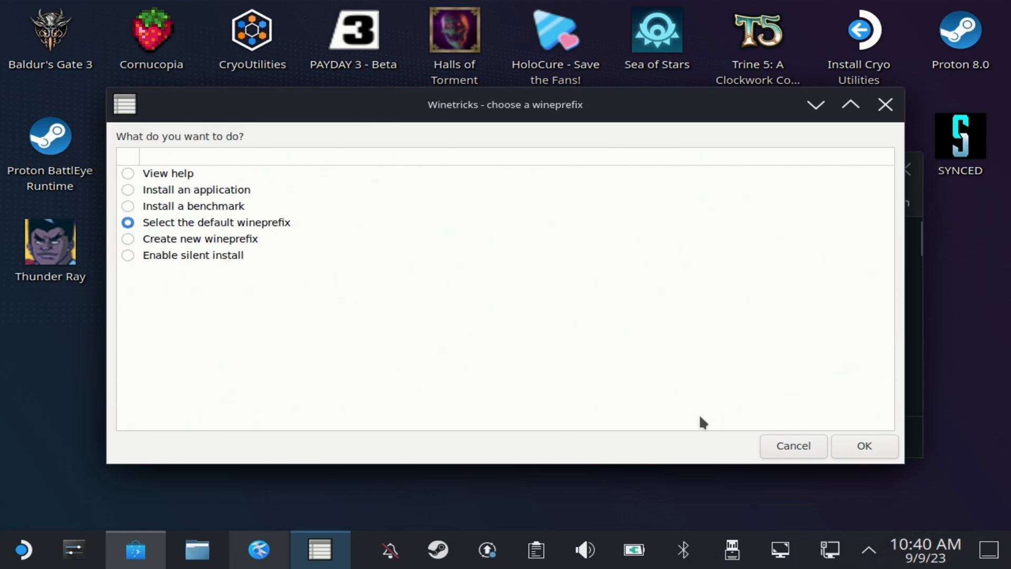
Keep the default PAYDAY 3 wineprefix, choose Install a Windows DLL or component, and tick vcrun2022
left_click(863, 446)
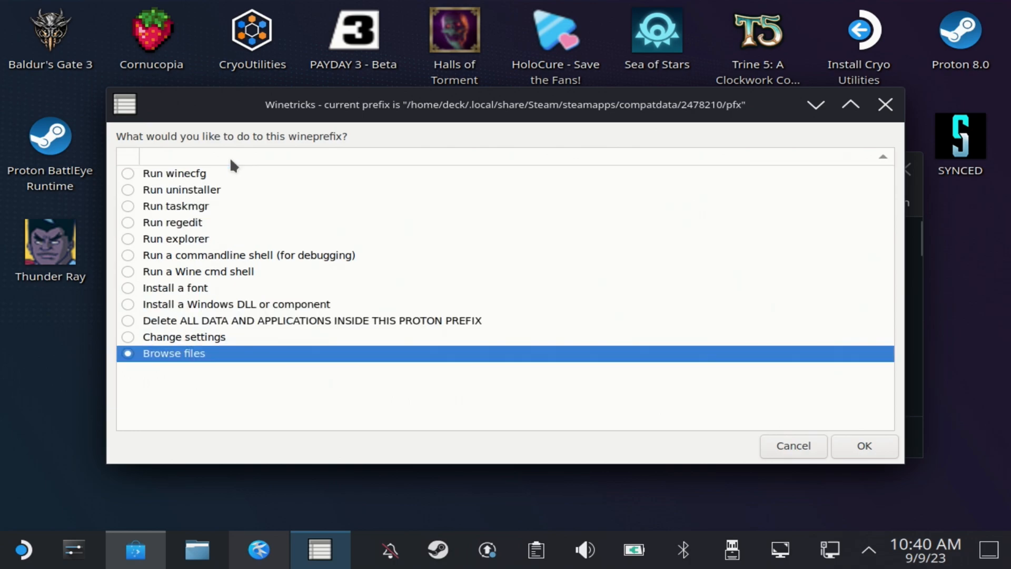
left_click(236, 304)
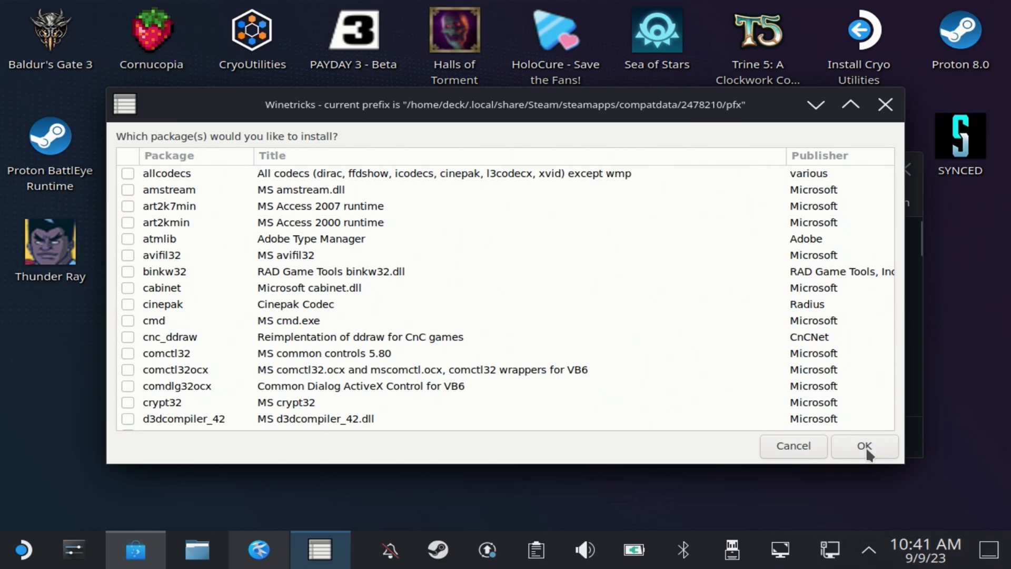
scroll("down", 3)
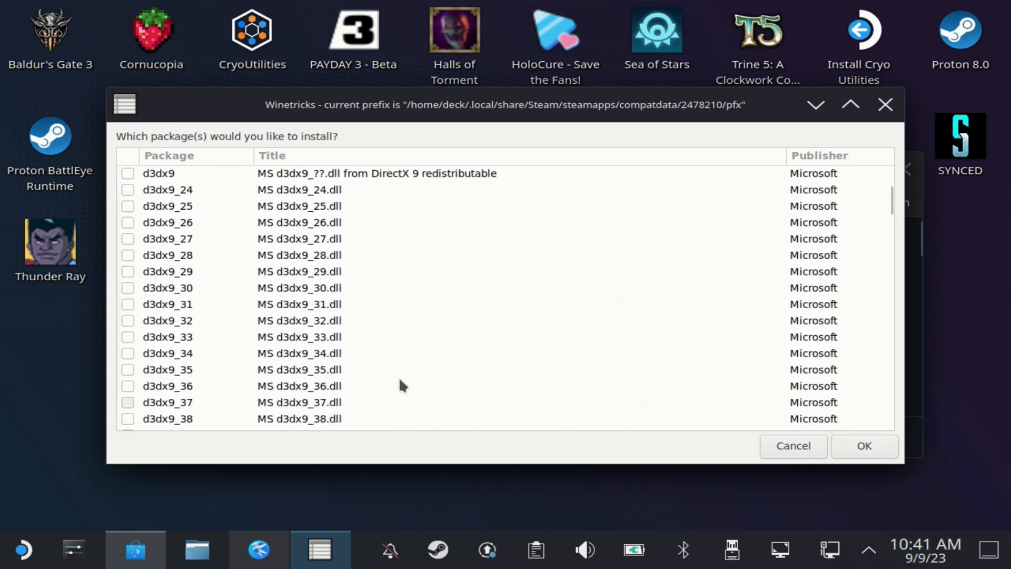
scroll("down", 3)
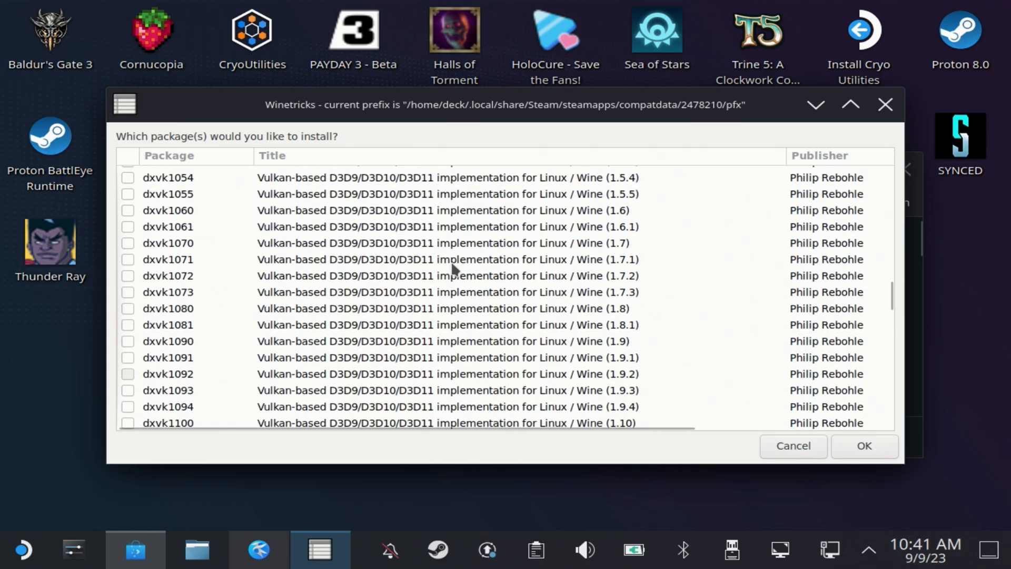
scroll("down", 3)
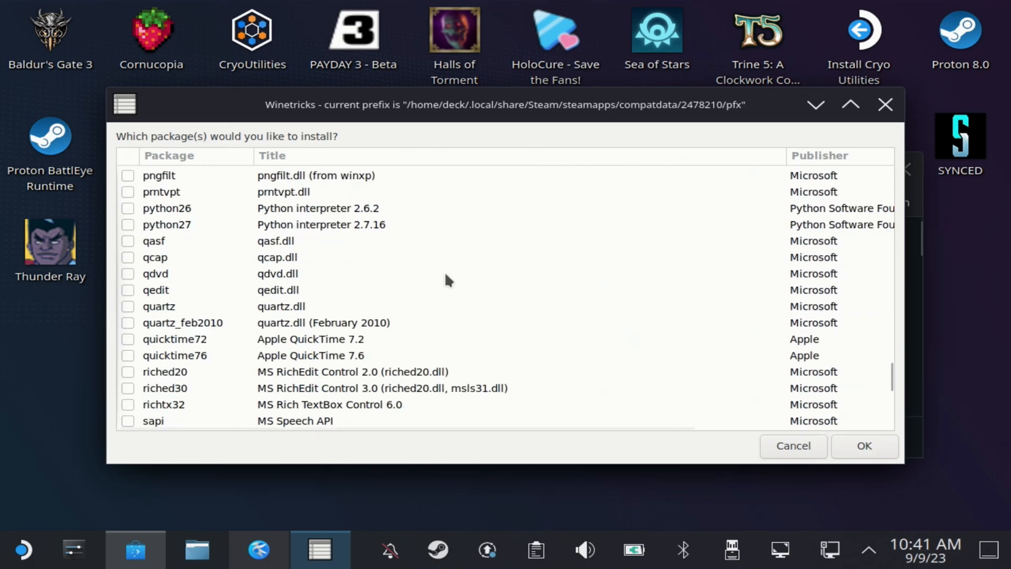
scroll("down", 3)
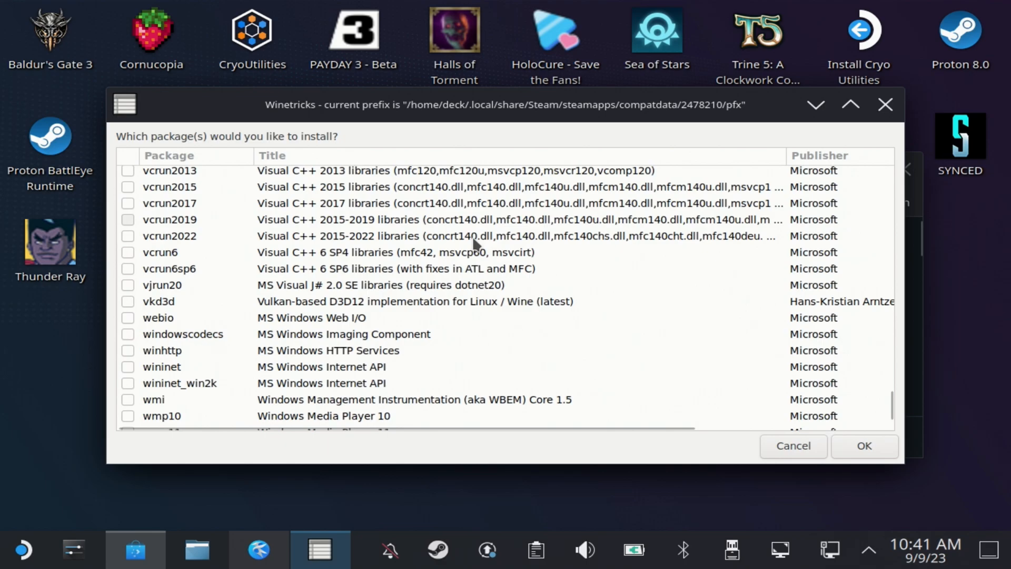
left_click(128, 284)
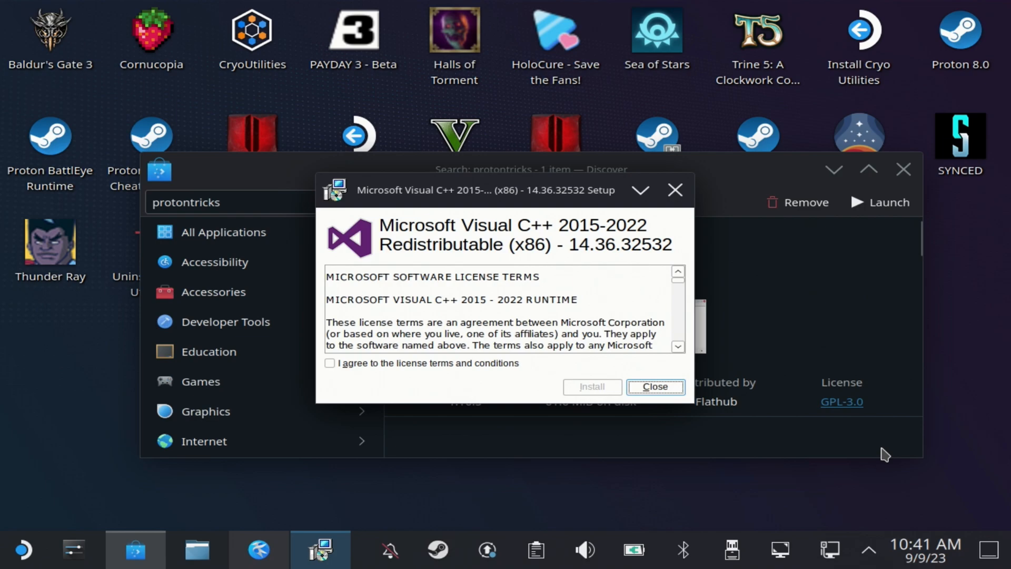
Accept the license and install the x86 and x64 Visual C++ 2015-2022 runtimes, closing each setup
left_click(330, 363)
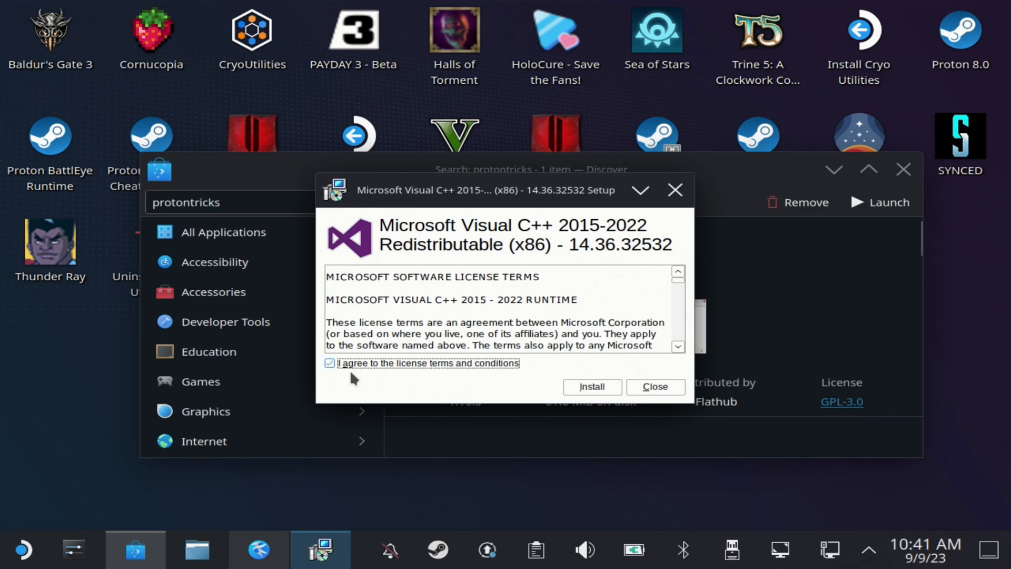
left_click(591, 386)
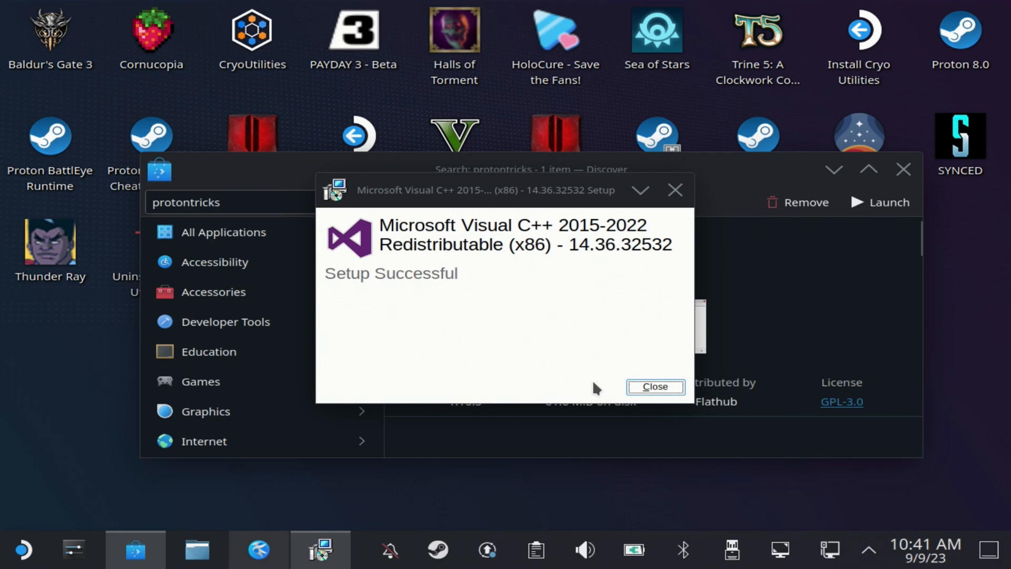
left_click(654, 386)
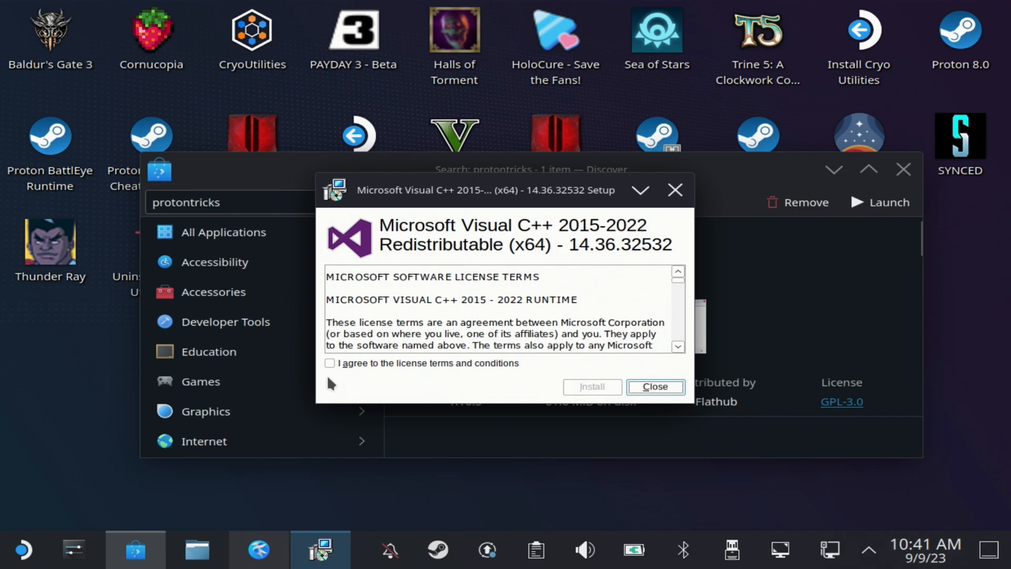
left_click(592, 386)
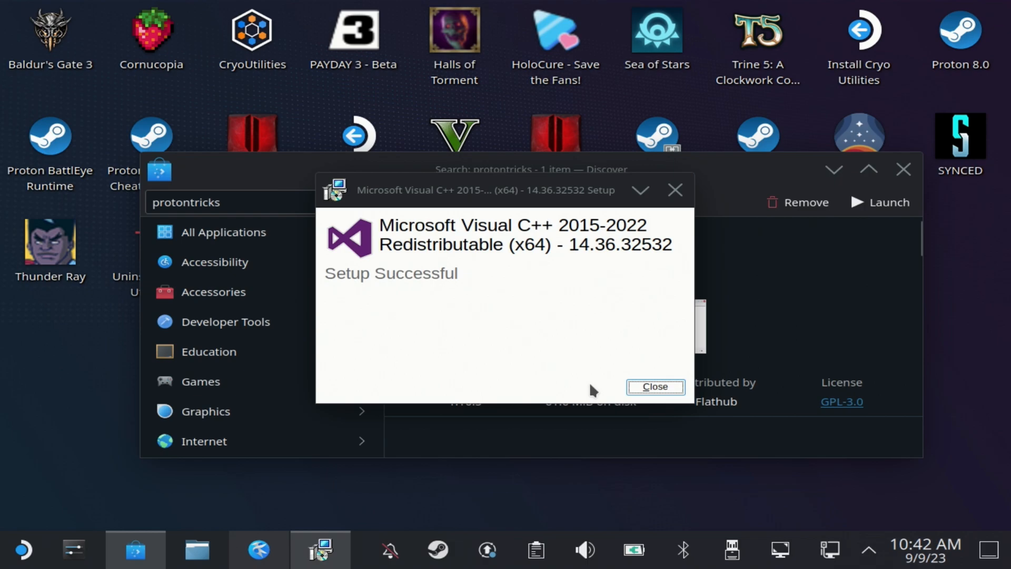
left_click(655, 386)
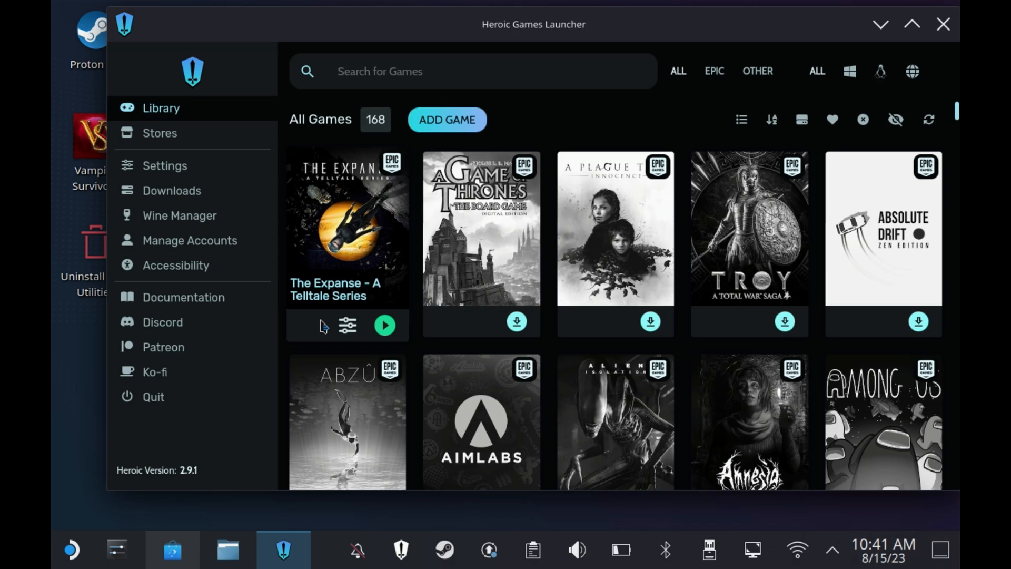
Open The Expanse - A Telltale Series settings in Heroic and start WINETRICKS from the Wine section
left_click(347, 325)
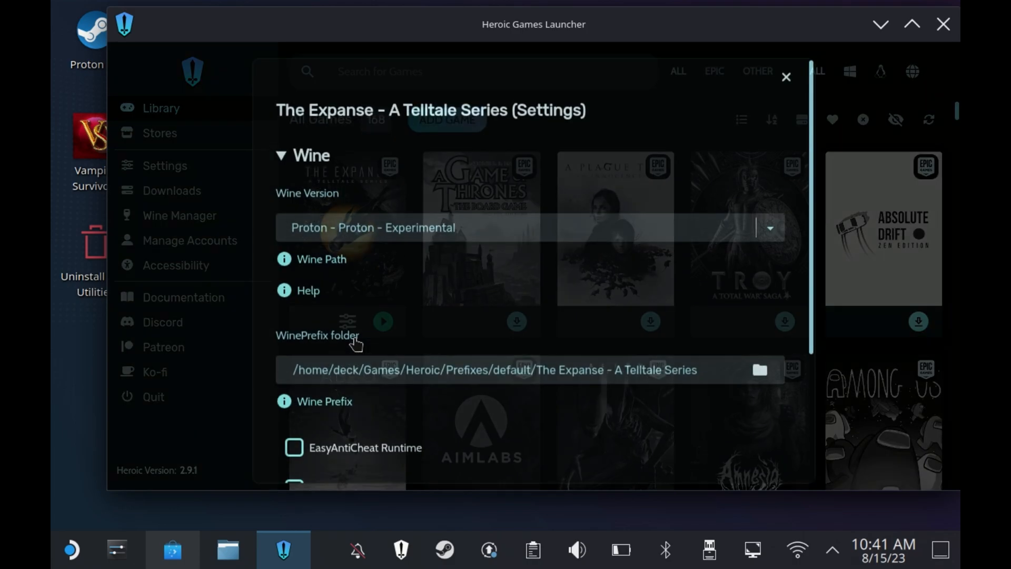
scroll("down", 3)
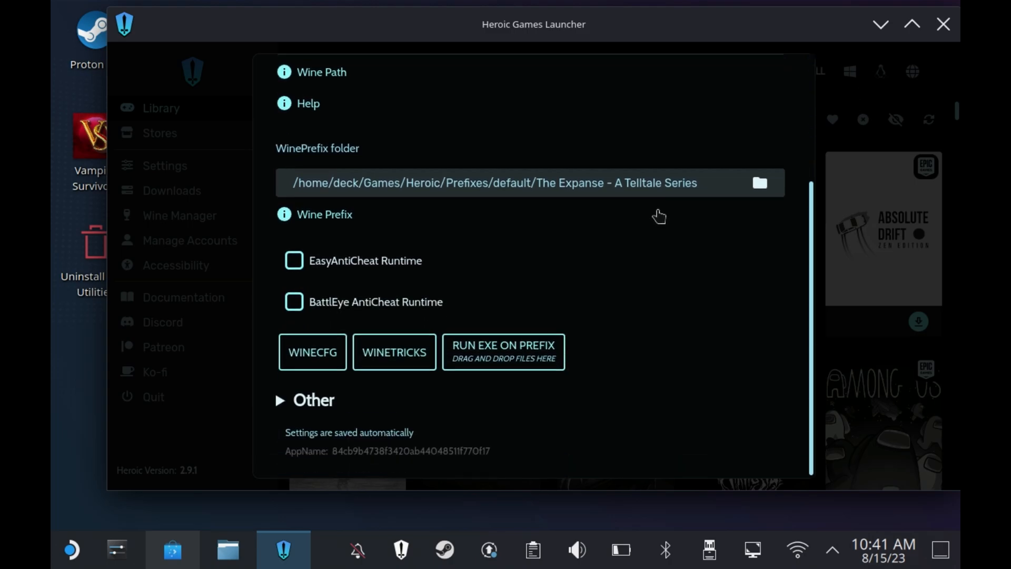
left_click(393, 352)
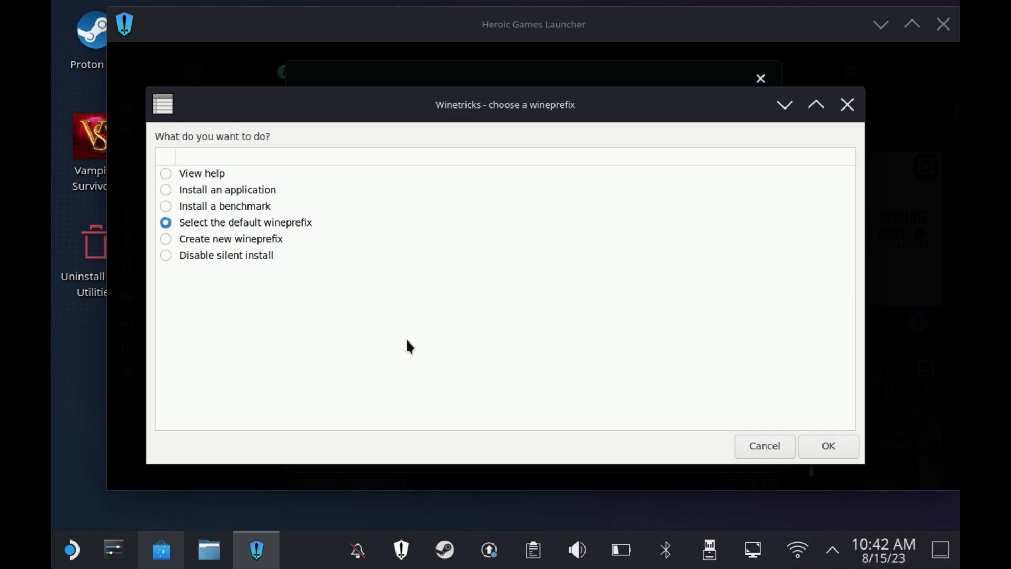
Keep the default wineprefix, choose Install a Windows DLL or component, tick vcrun2022, and install
left_click(828, 446)
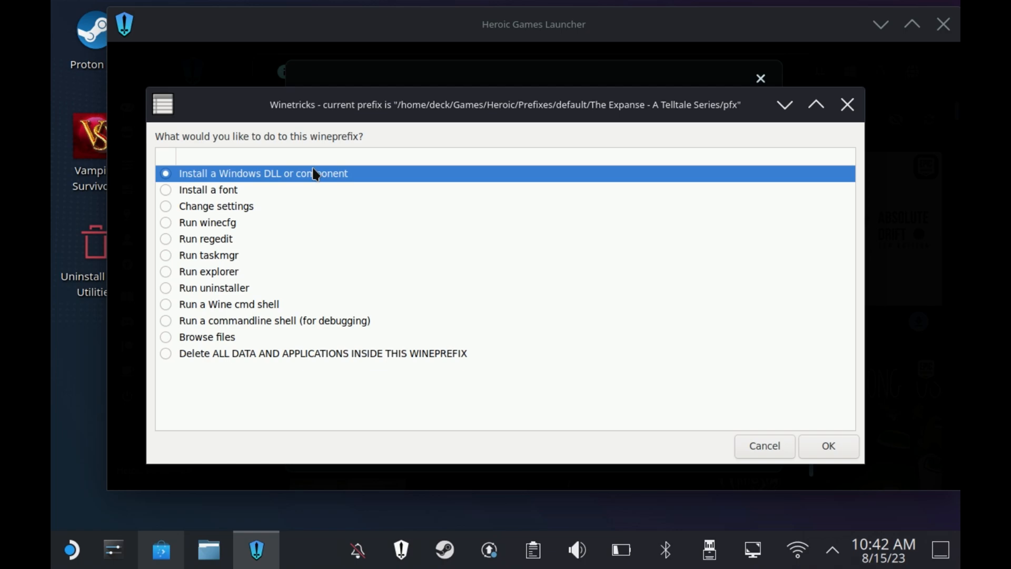
left_click(828, 446)
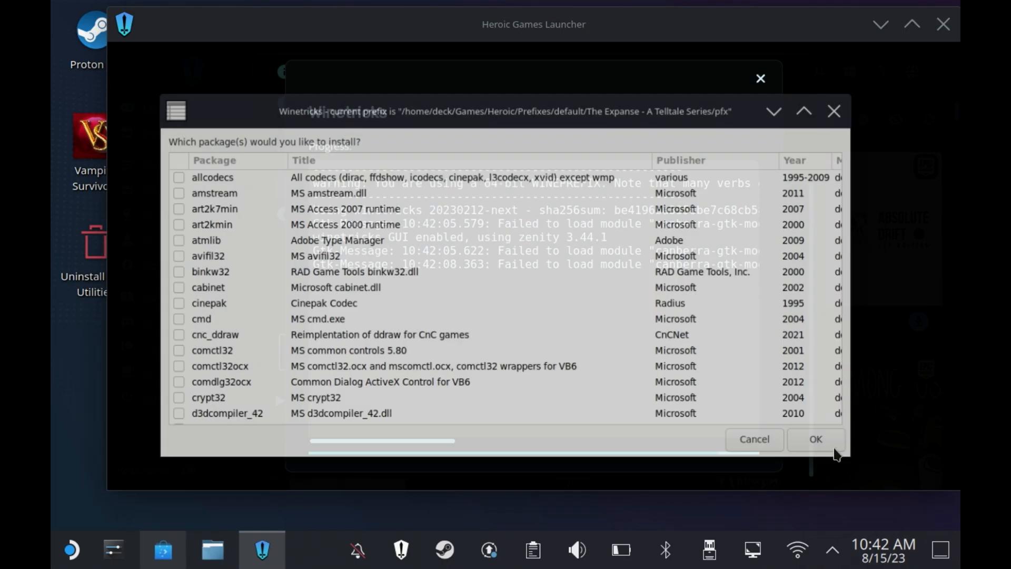
scroll("down", 3)
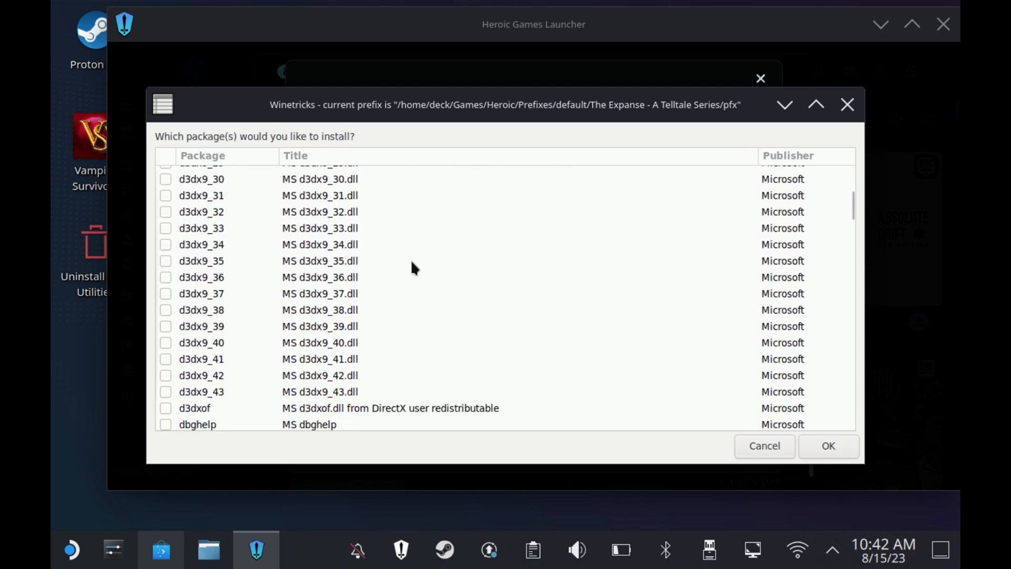
scroll("down", 3)
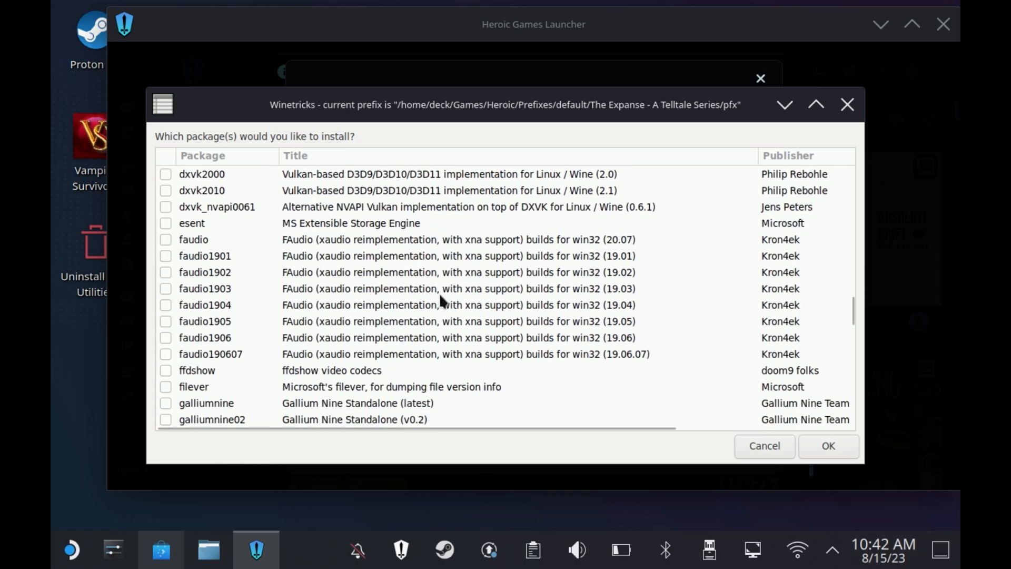
scroll("down", 3)
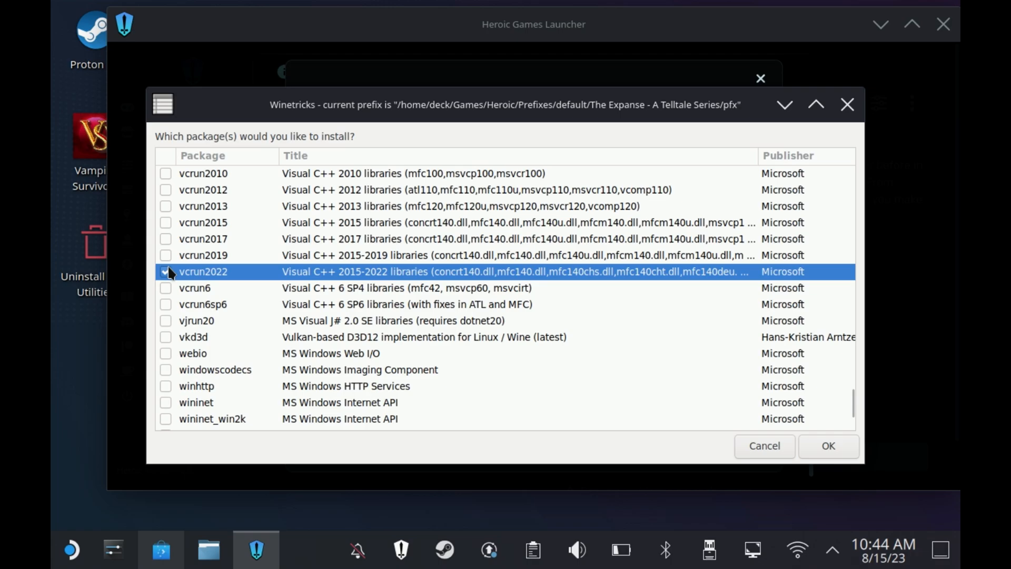
left_click(166, 272)
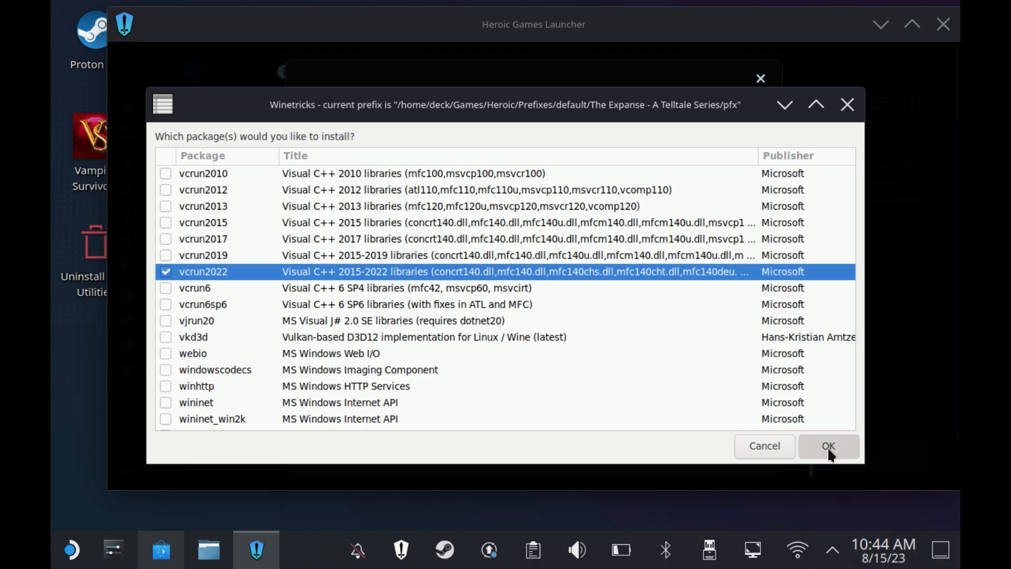
left_click(828, 445)
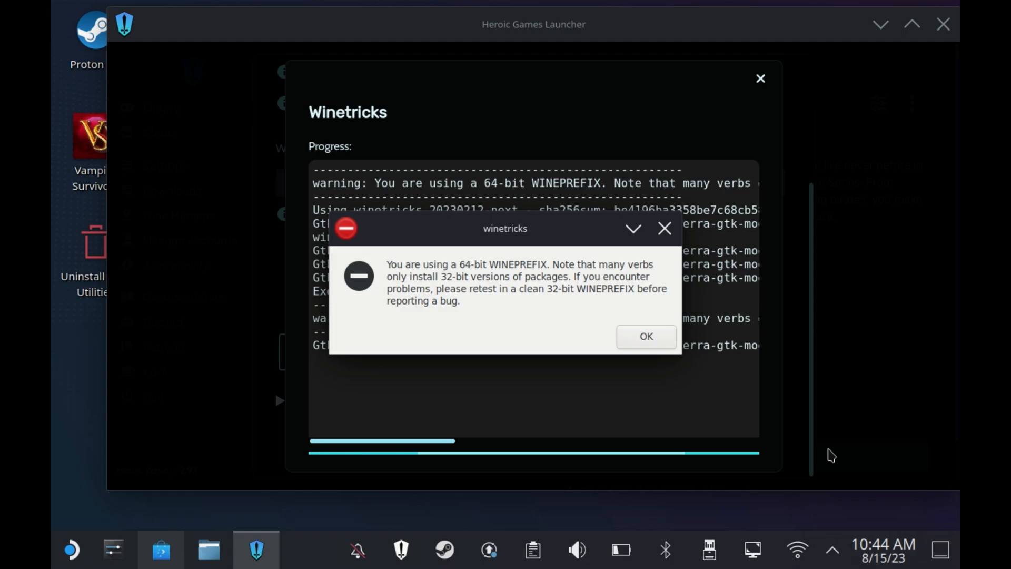
Dismiss the 64-bit WINEPREFIX warning and status 67 error, then close The Expanse settings
left_click(645, 336)
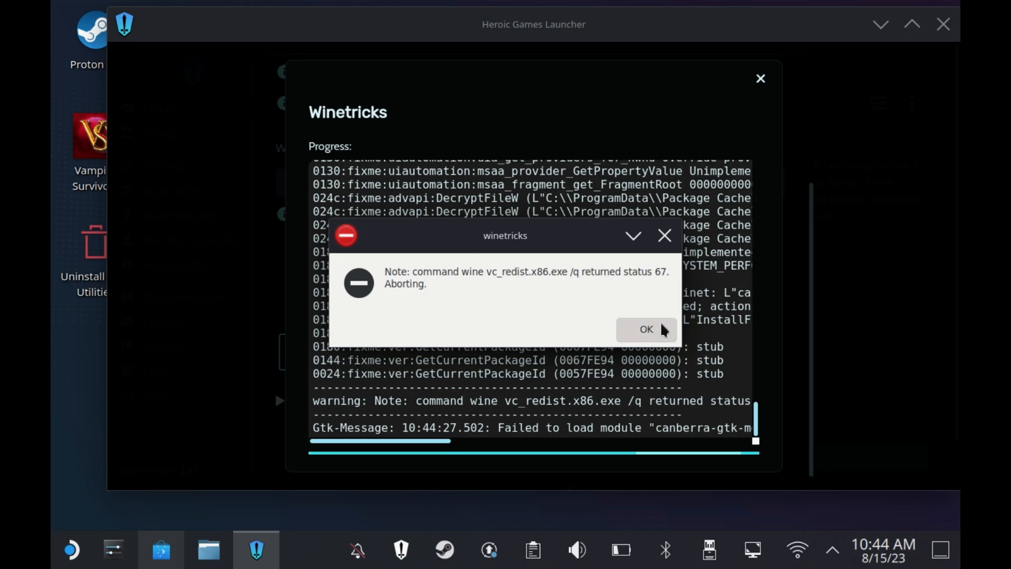
left_click(646, 328)
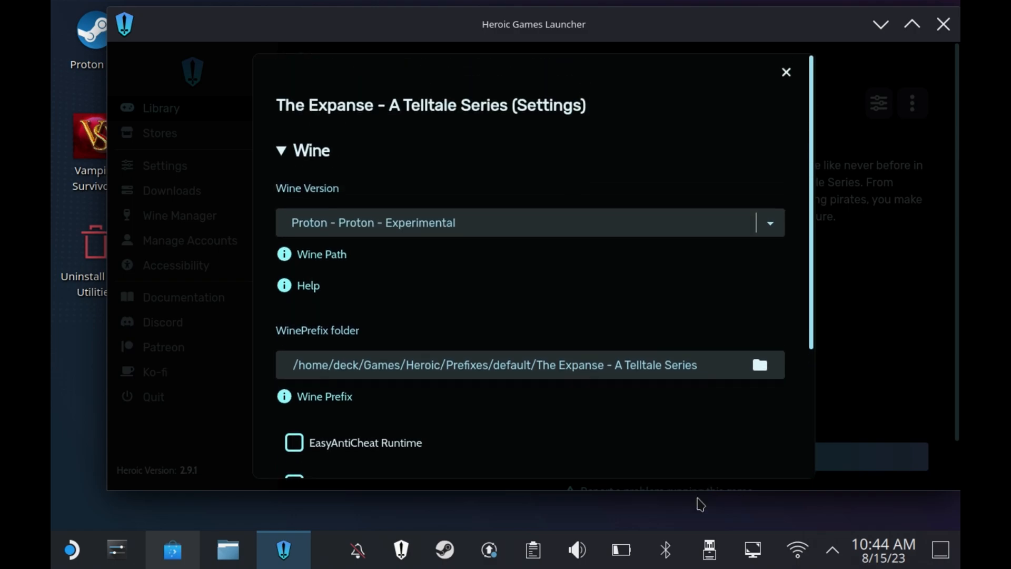
left_click(786, 72)
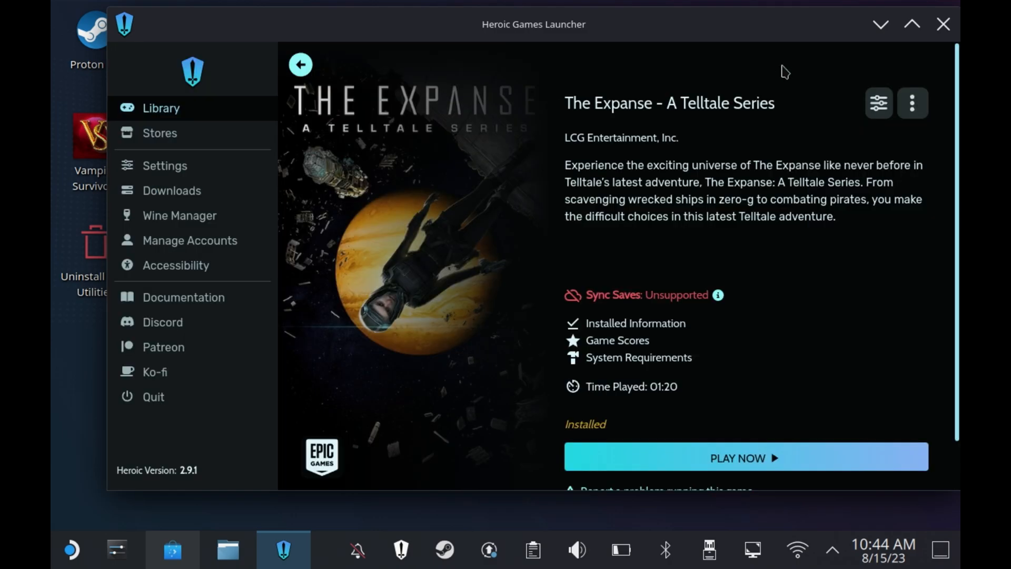